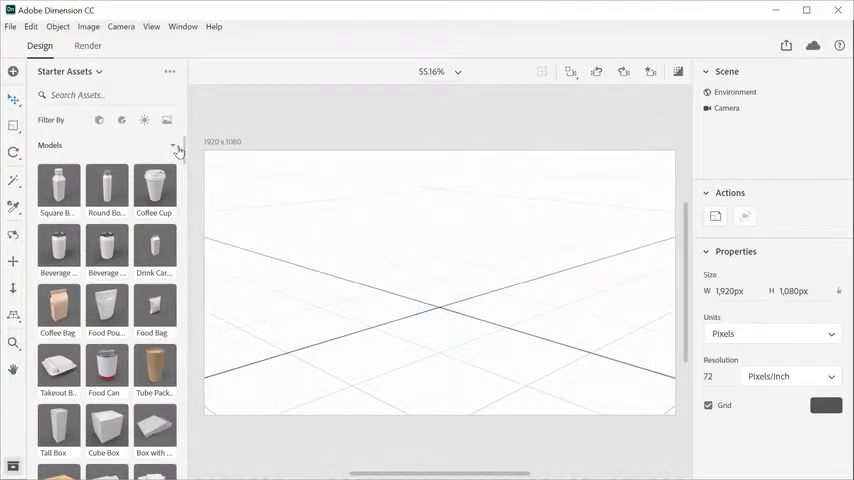
Scroll through the starter models and add the Tied String Box to the scene.
{"action": "scroll", "scroll_direction": "down", "scroll_amount": 3}
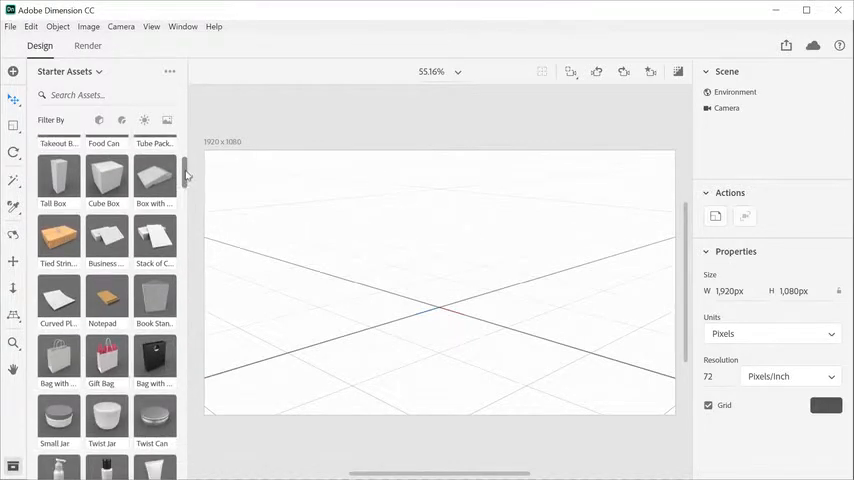
{"action": "scroll", "scroll_direction": "down", "scroll_amount": 3}
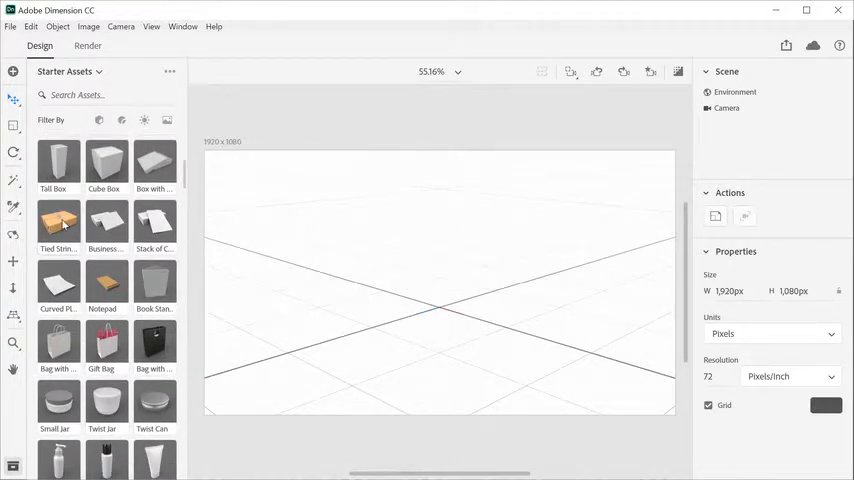
{"action": "left_click", "coordinate": [58, 224]}
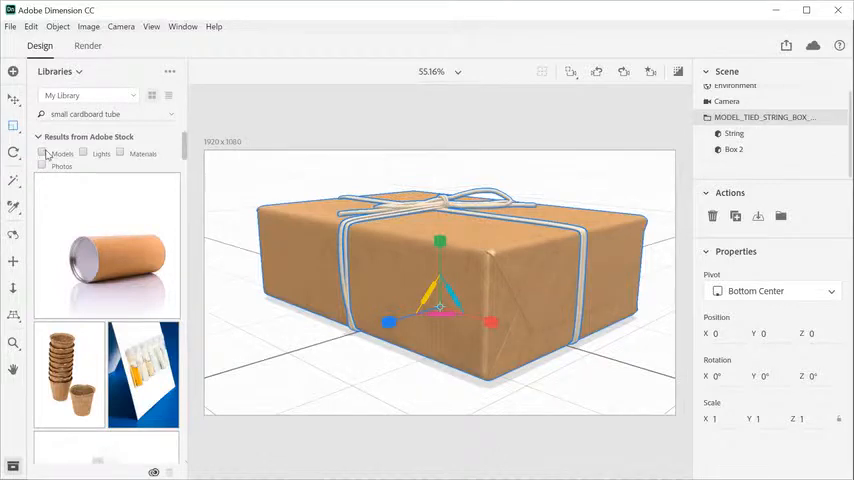
Filter the Stock results to Models and license the free small cardboard tube.
{"action": "left_click", "coordinate": [42, 153]}
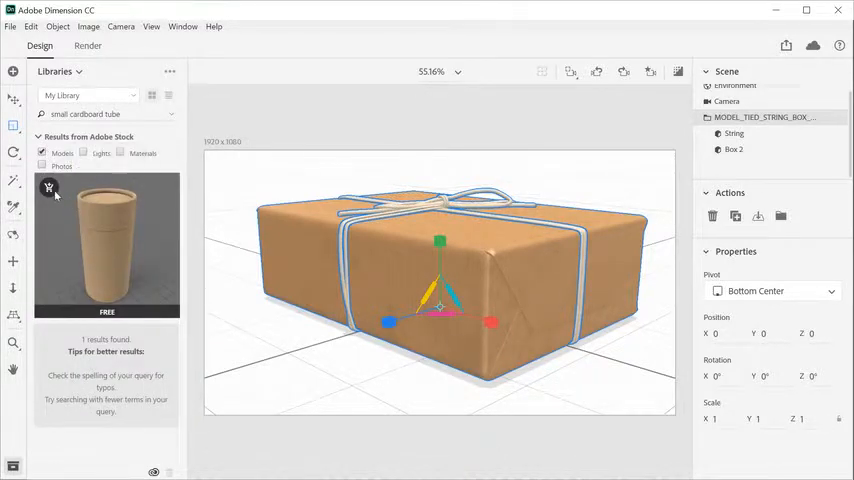
{"action": "left_click", "coordinate": [48, 188]}
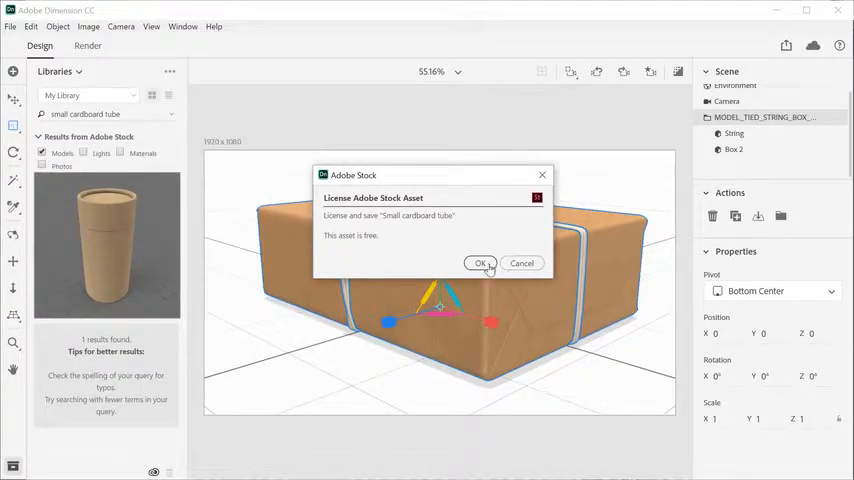
{"action": "left_click", "coordinate": [480, 263]}
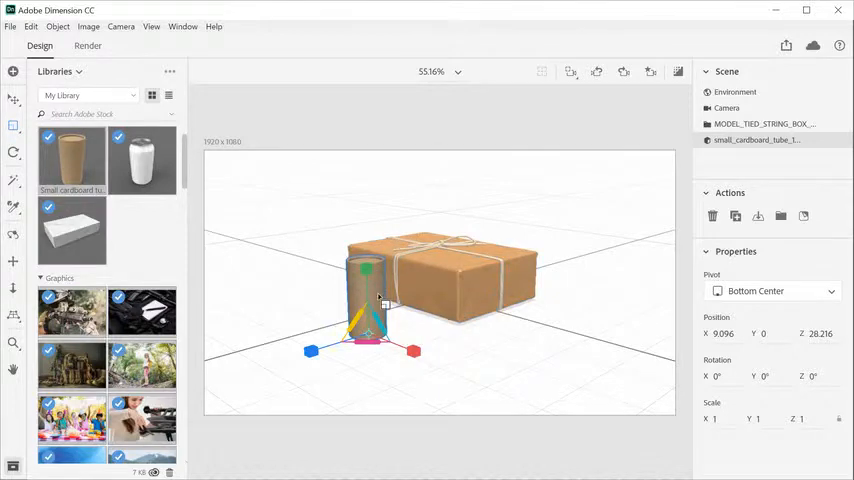
Move the cardboard tube to the left of the tied-string box.
{"action": "left_click_drag", "start_coordinate": [386, 303], "coordinate": [414, 272]}
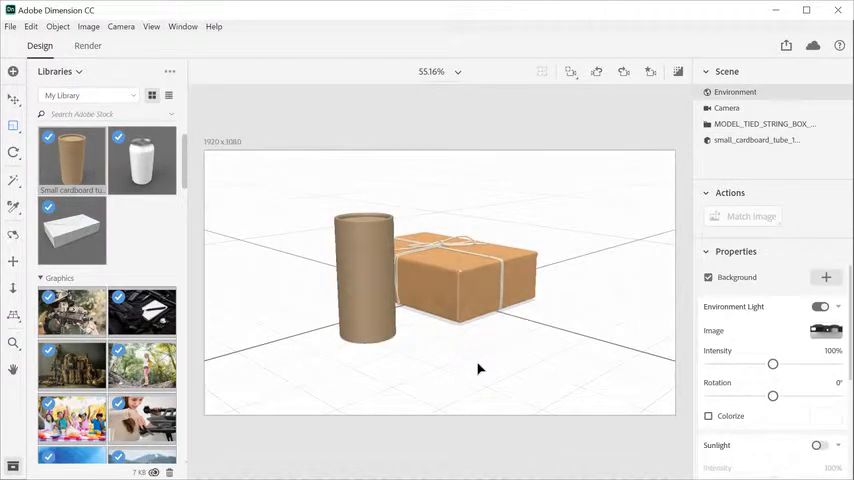
{"action": "left_click", "coordinate": [11, 27]}
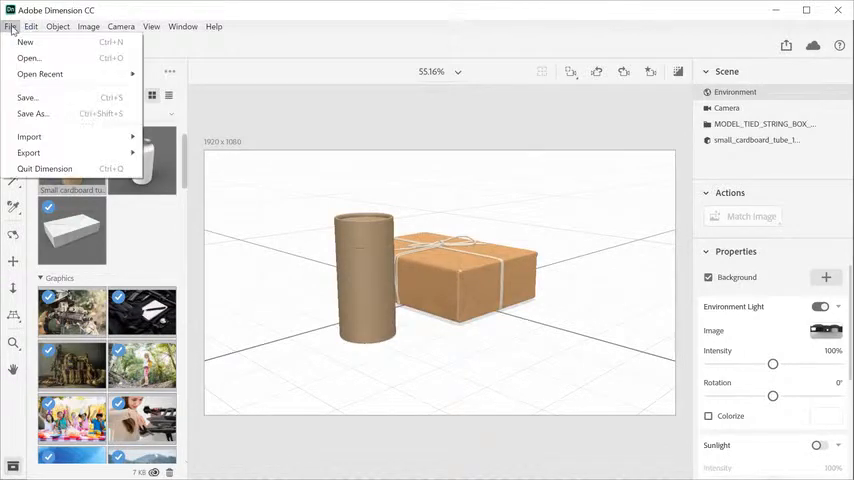
Import cube.stl from the 3D Models folder as a 3D model.
{"action": "left_click", "coordinate": [30, 137]}
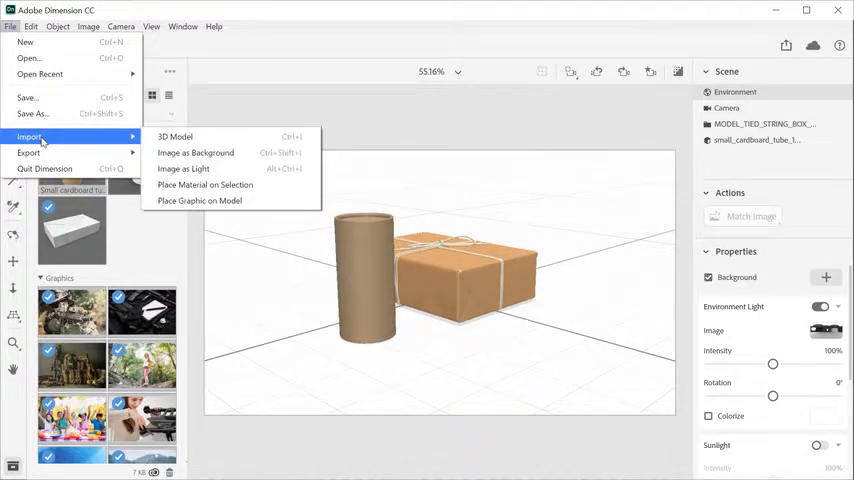
{"action": "left_click", "coordinate": [174, 136]}
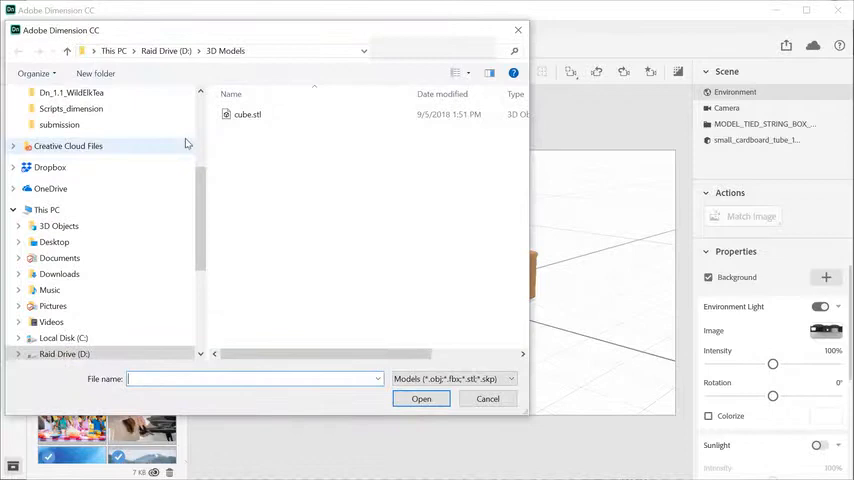
{"action": "left_click", "coordinate": [247, 114]}
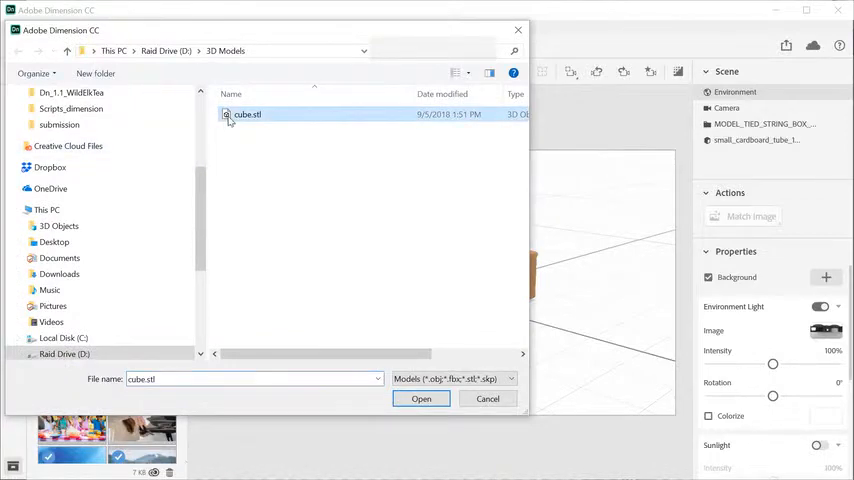
{"action": "left_click", "coordinate": [421, 398]}
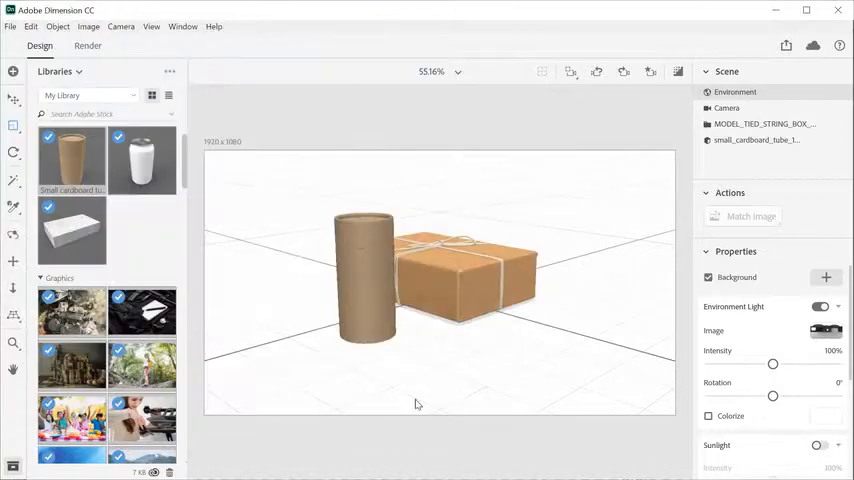